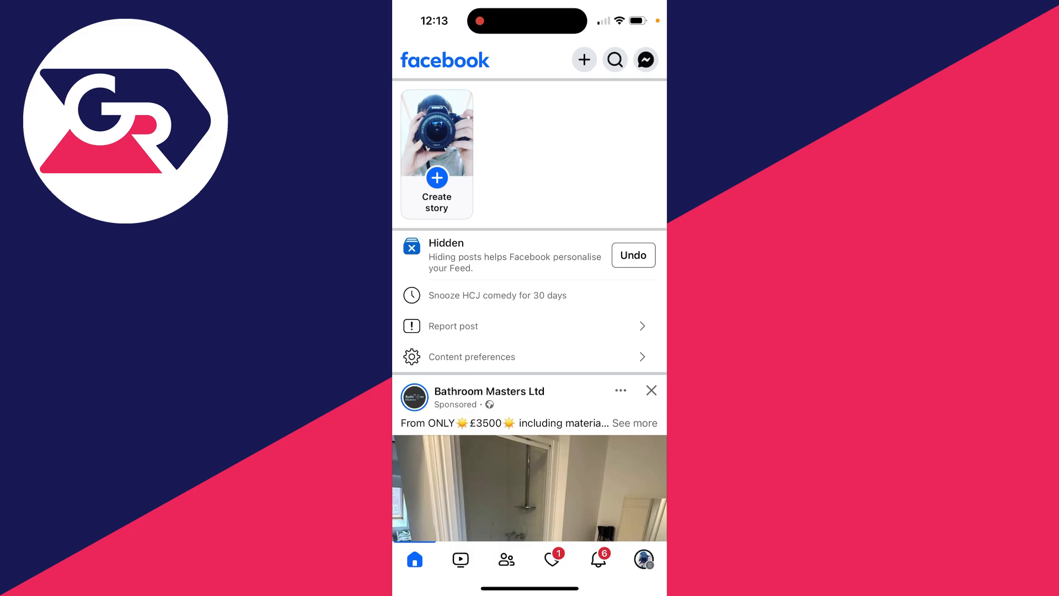
Bring up Facebook search from the home feed, listing recent searches
{"action": "left_click", "coordinate": [614, 60]}
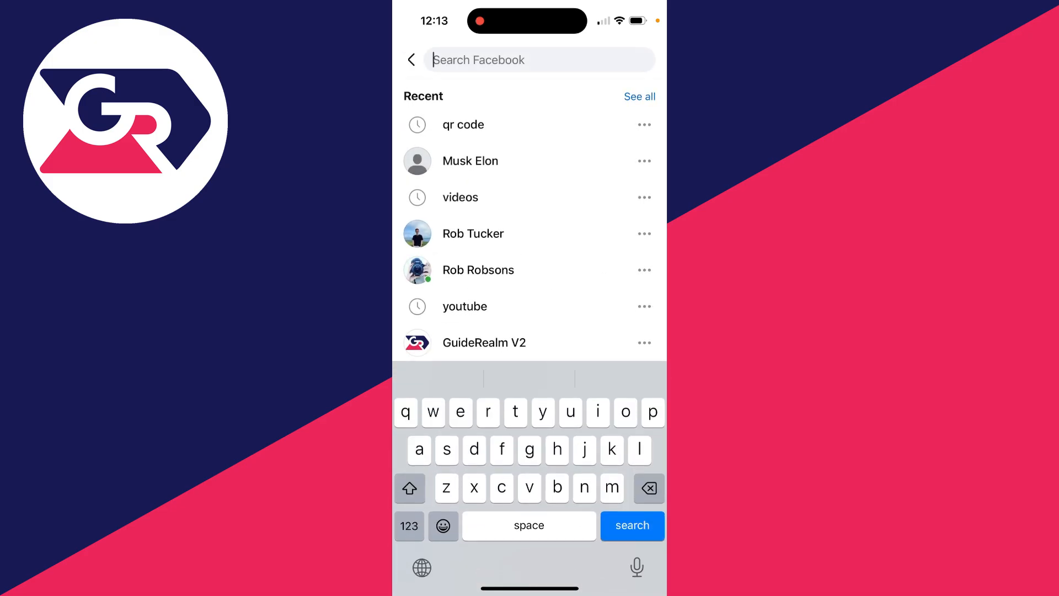
Rerun the recent 'qr code' search and choose the QR code feature from the results
{"action": "left_click", "coordinate": [405, 412]}
{"action": "type", "text": "qr code"}
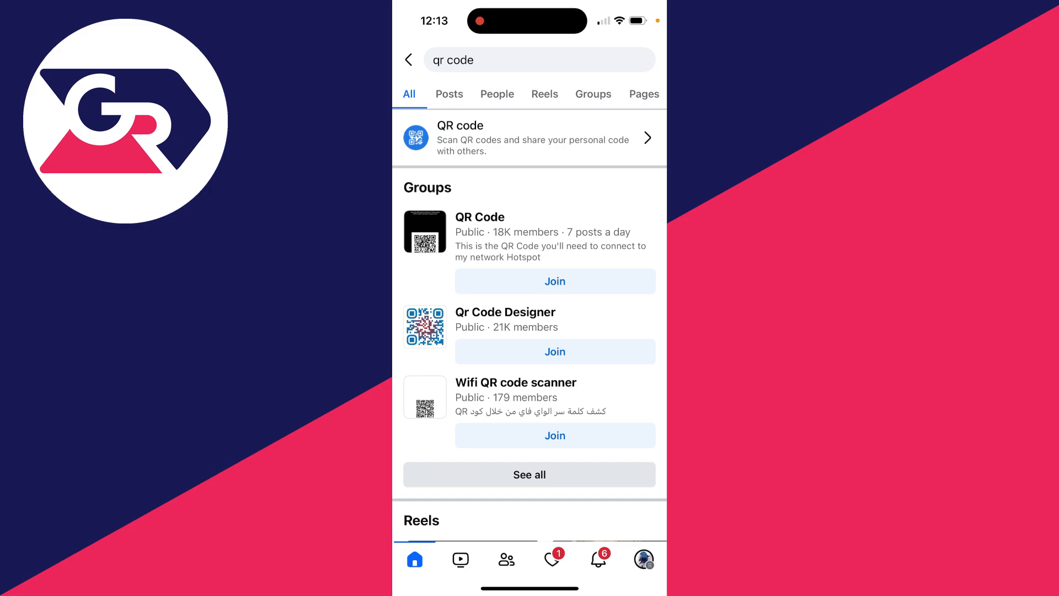
{"action": "left_click", "coordinate": [528, 138]}
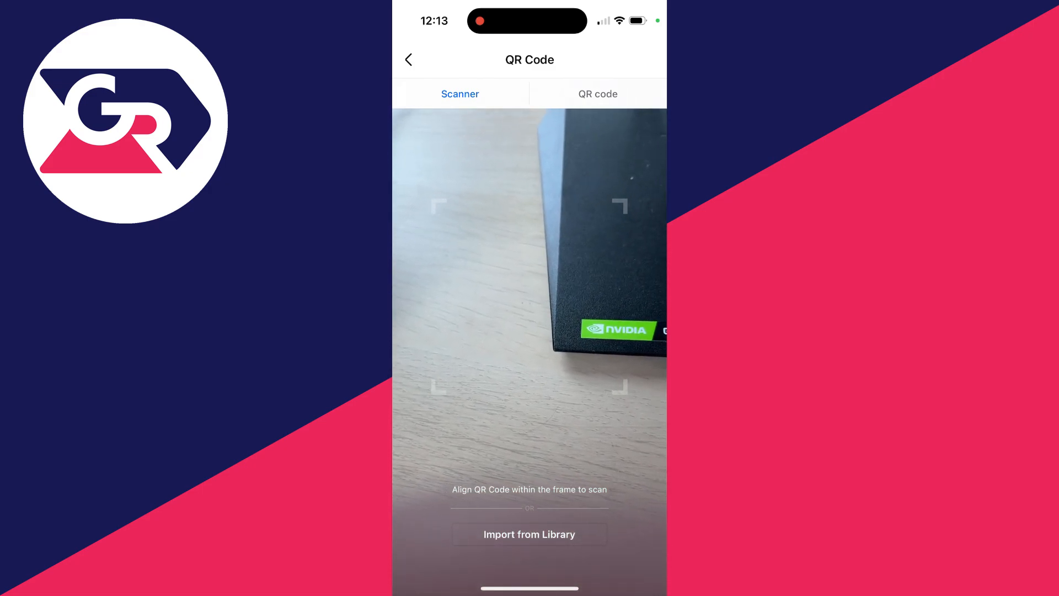
Switch from the Scanner view to the QR code view showing my personal QR code
{"action": "left_click", "coordinate": [597, 94]}
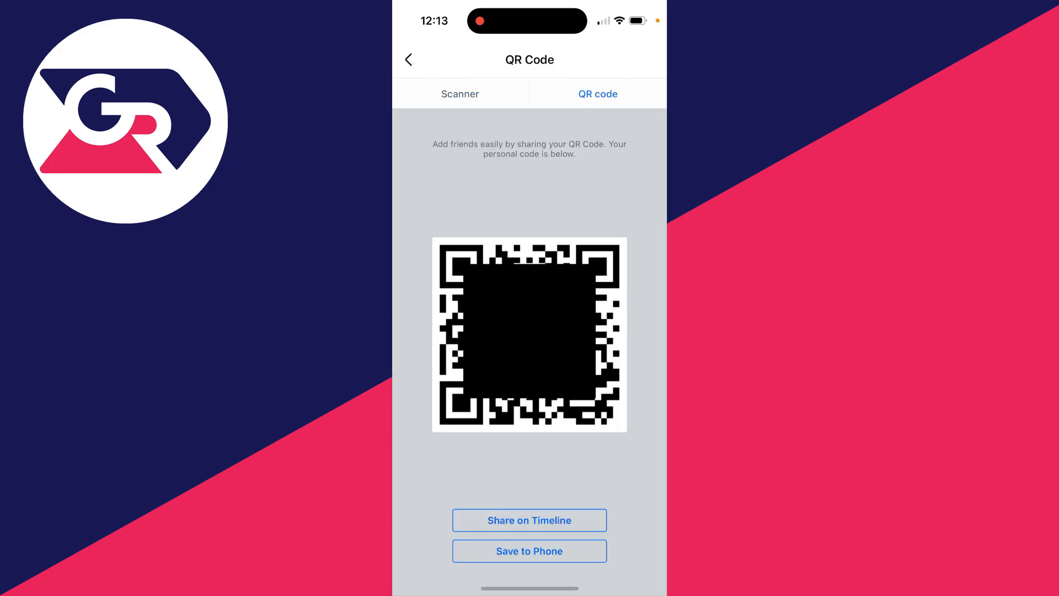